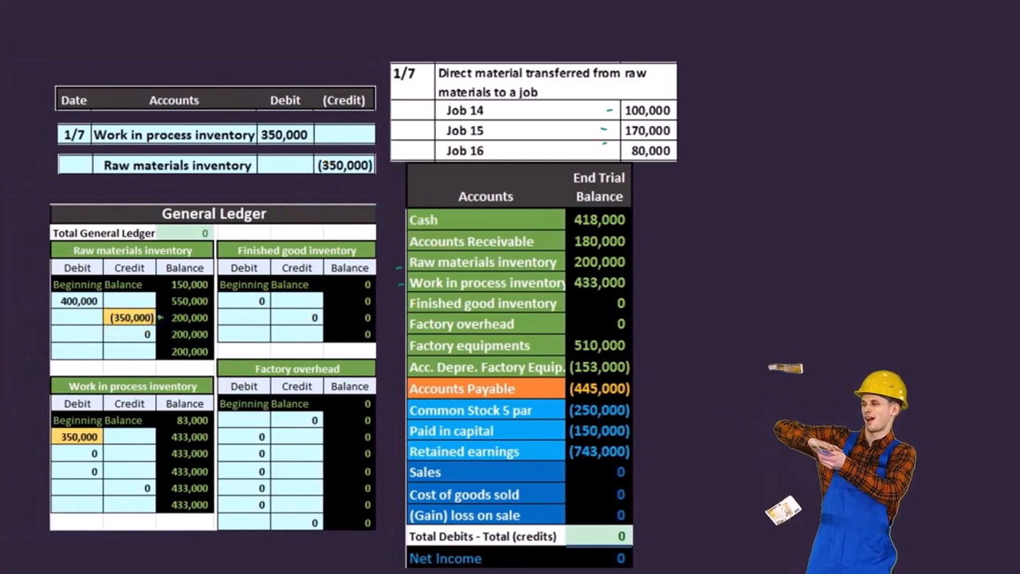
Annotate the 1/7 entry moving 350,000 from raw materials to work in process
left_click(180, 301)
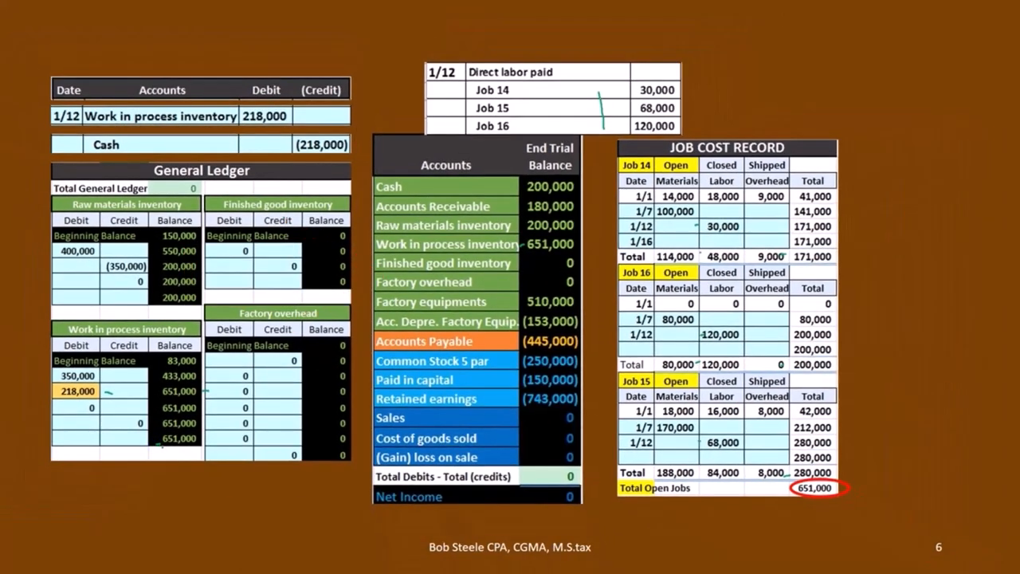
Advance to slide 7, the 1/16 factory overhead applied at 50% of labor
key("Right")
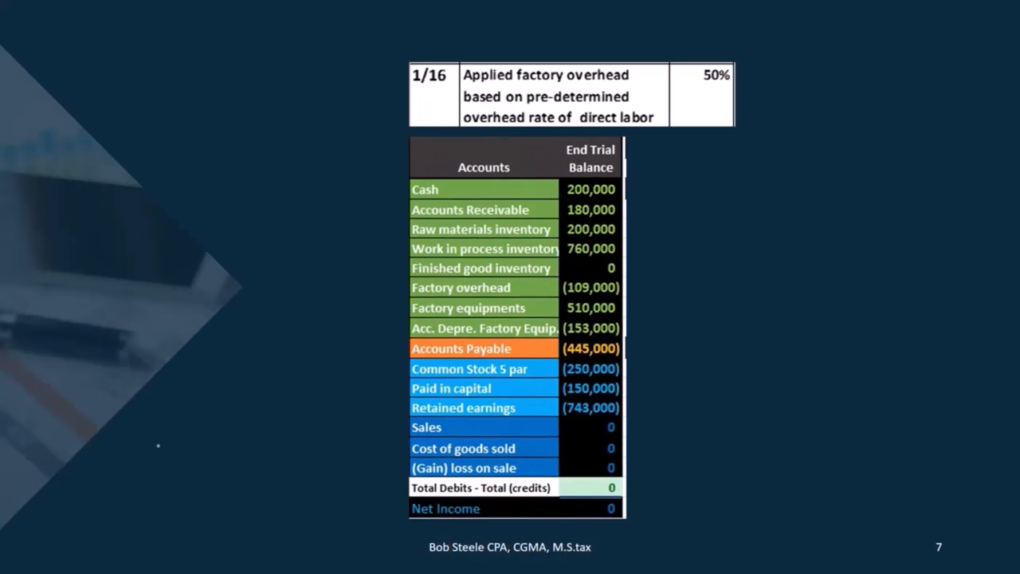